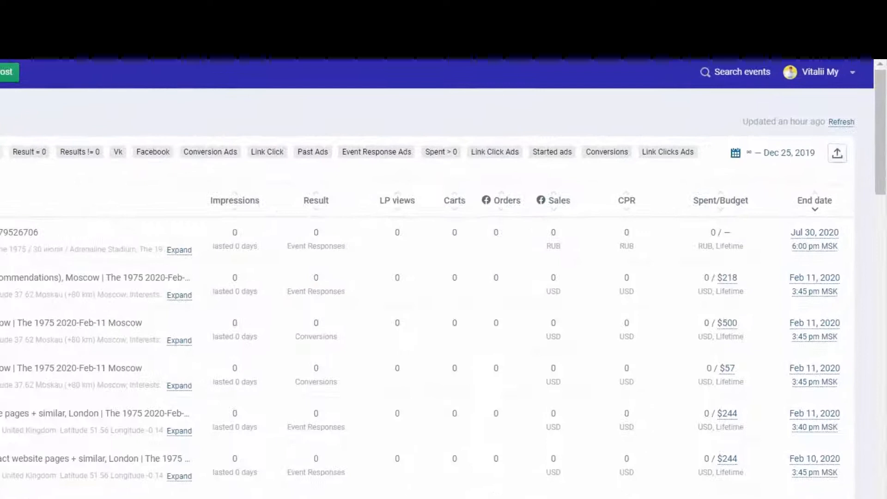
{"action": "mouse_move", "coordinate": [451, 202]}
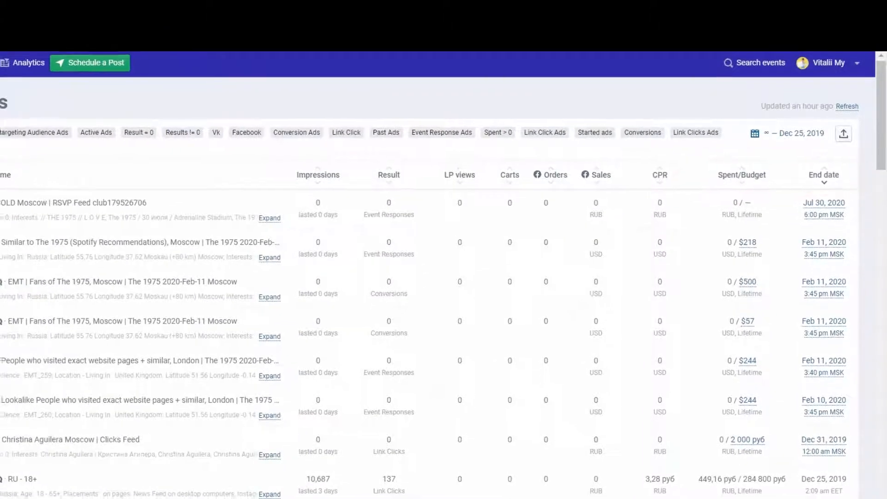
{"action": "left_click", "coordinate": [269, 257]}
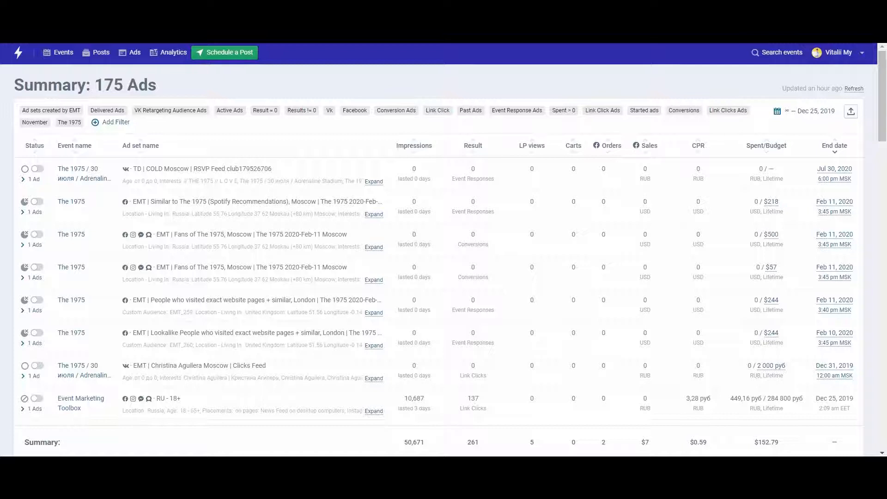
{"action": "mouse_move", "coordinate": [136, 52]}
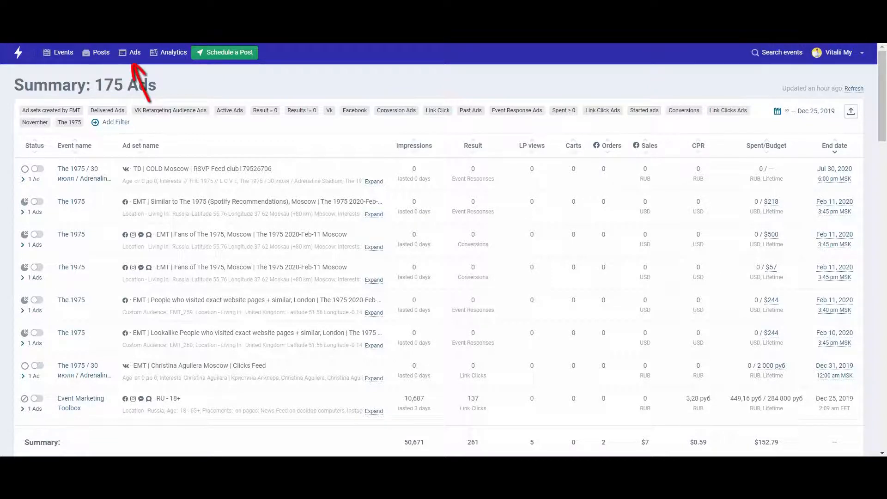